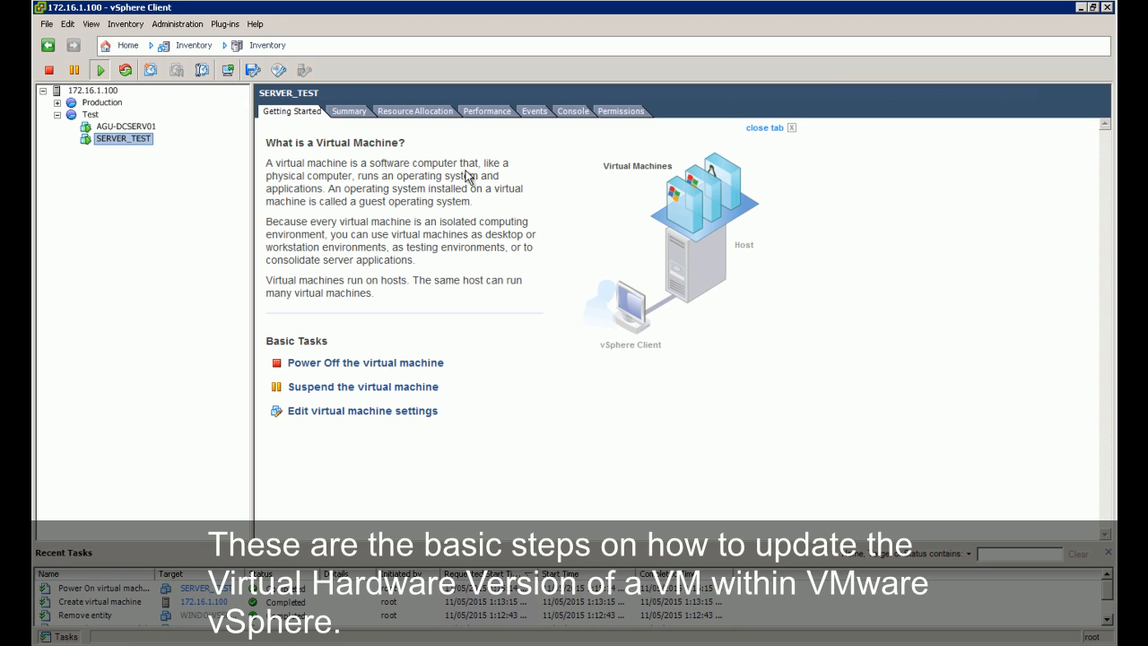
mouse_move(628, 280)
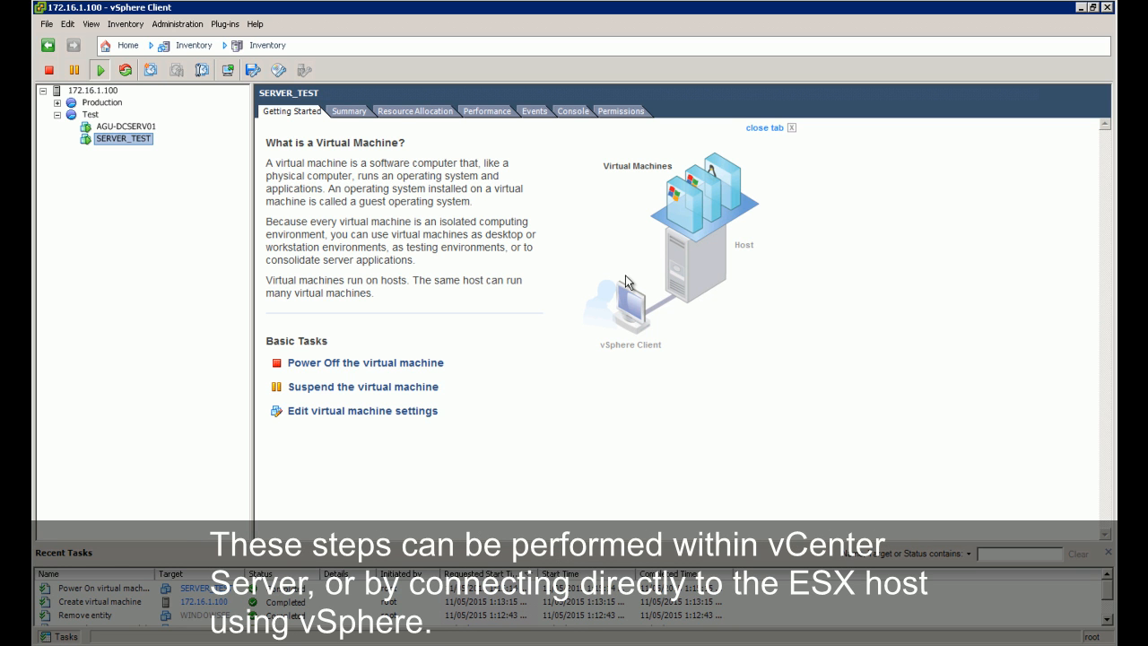
mouse_move(327, 111)
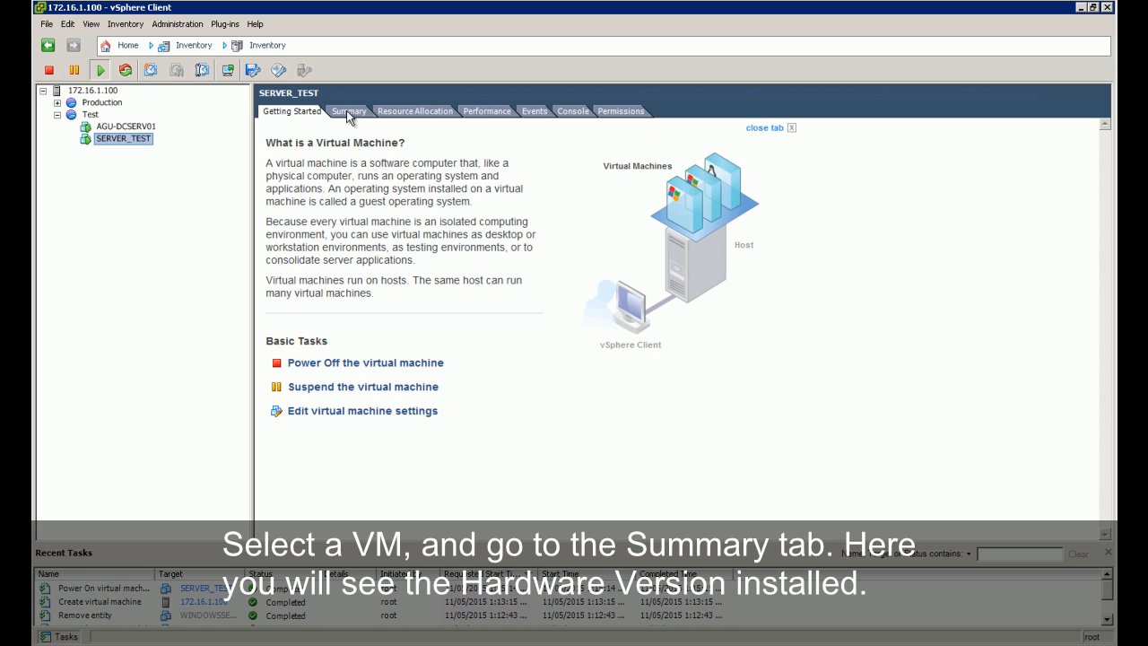
- Compare SERVER_TEST's VM version 7 against AGU-DCSERV01's version 8 in their summaries
click(347, 111)
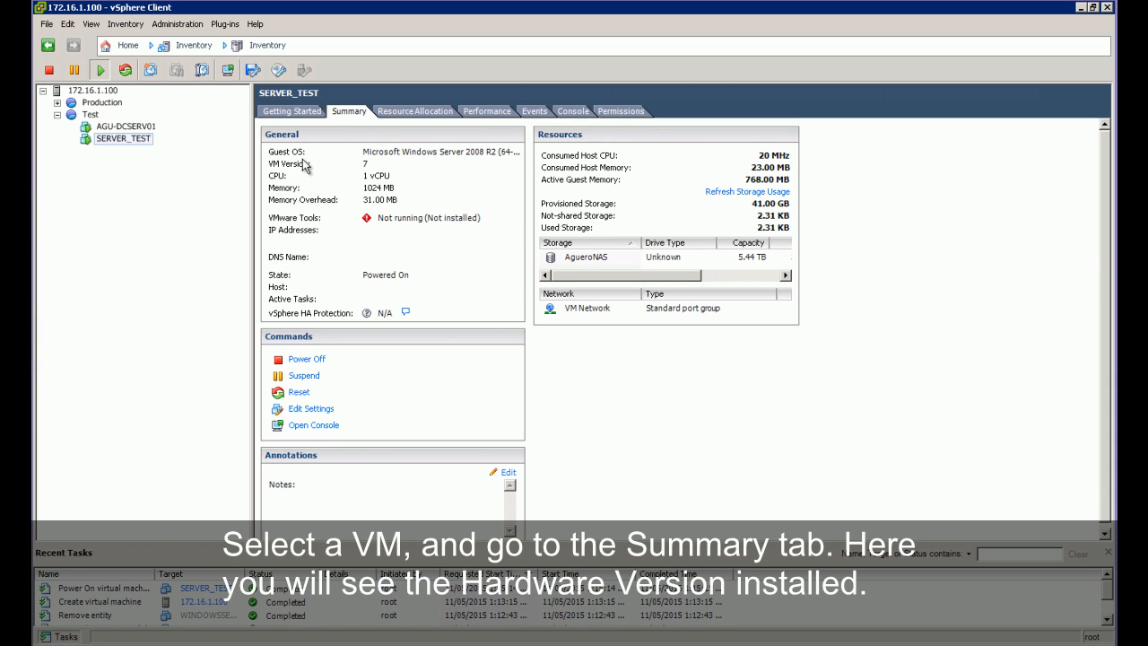
mouse_move(366, 176)
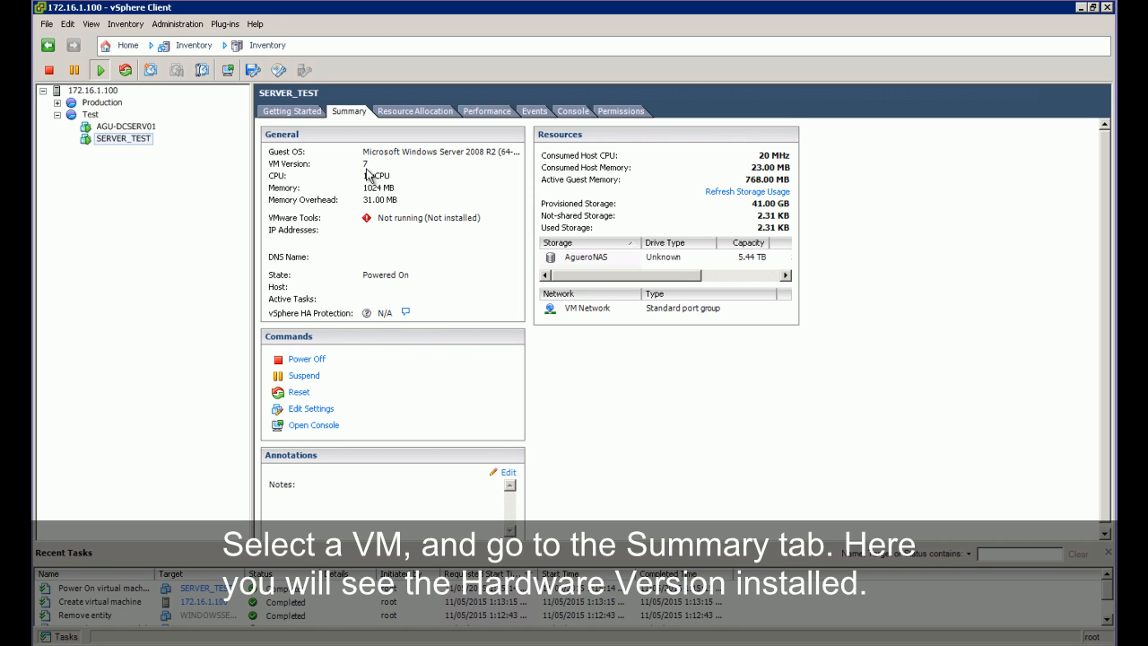
click(123, 125)
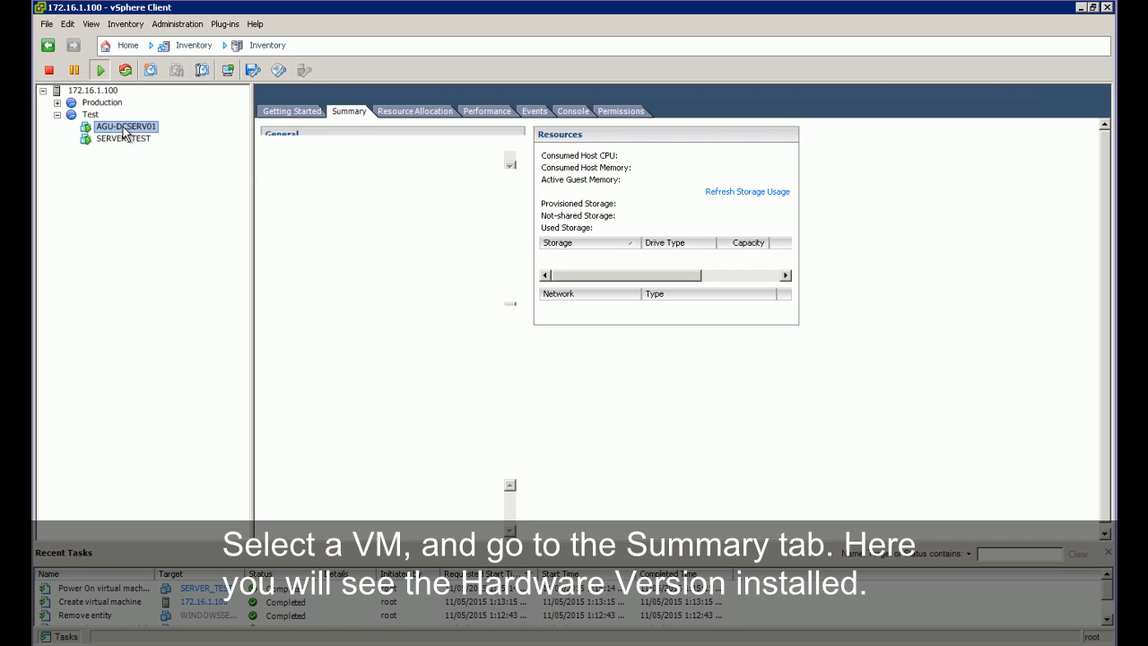
click(122, 125)
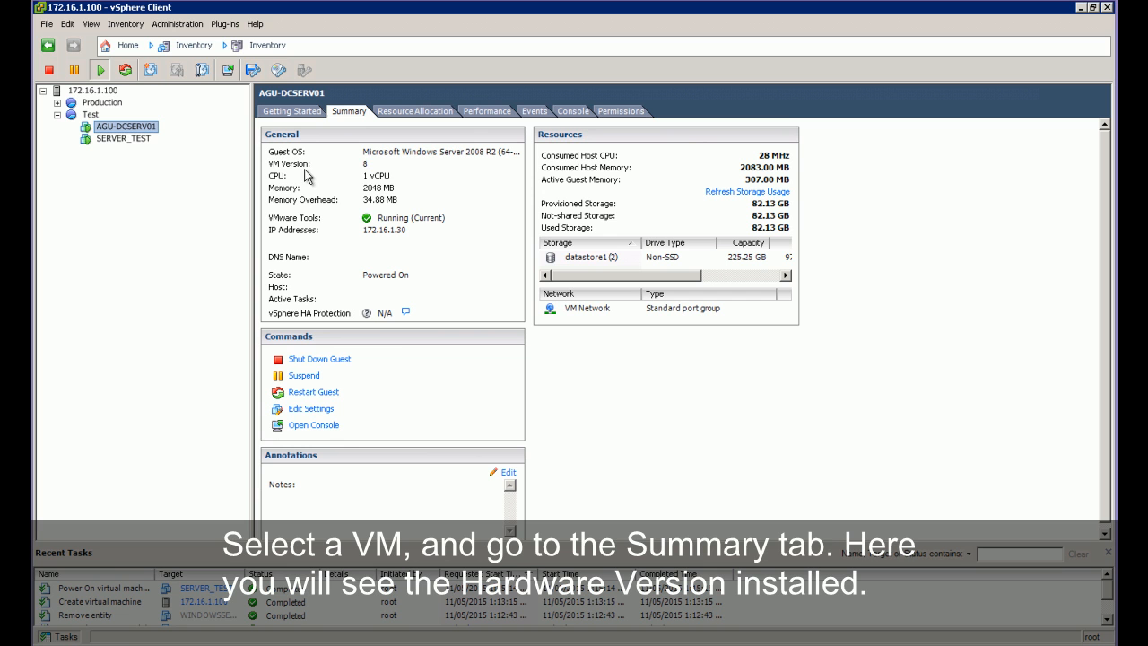
mouse_move(282, 168)
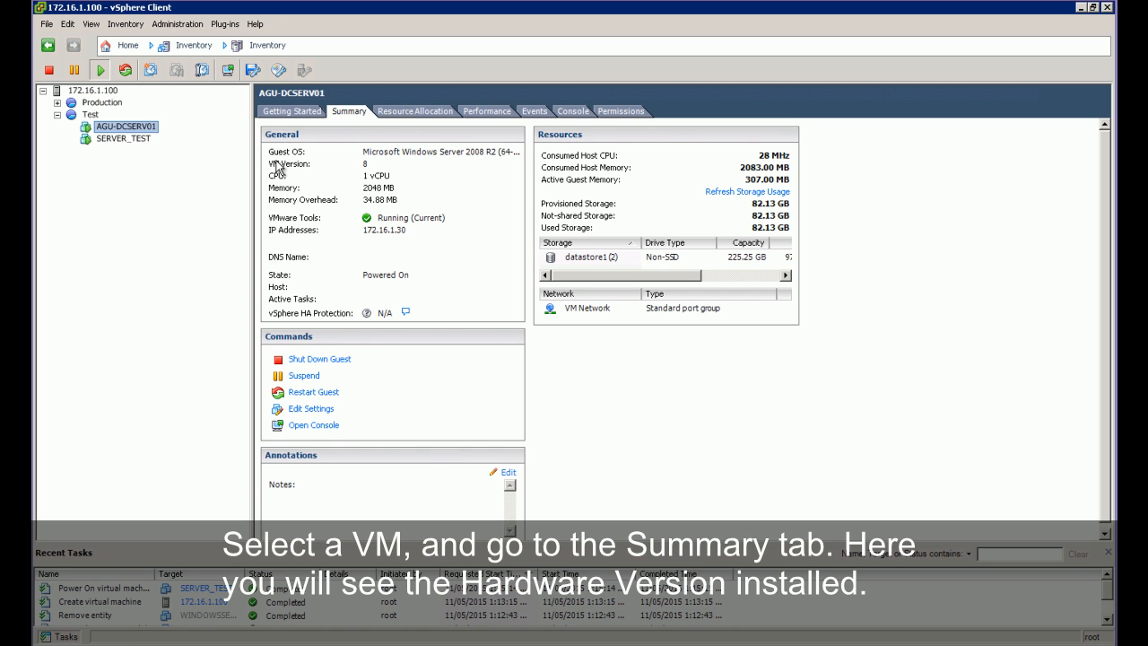
click(122, 149)
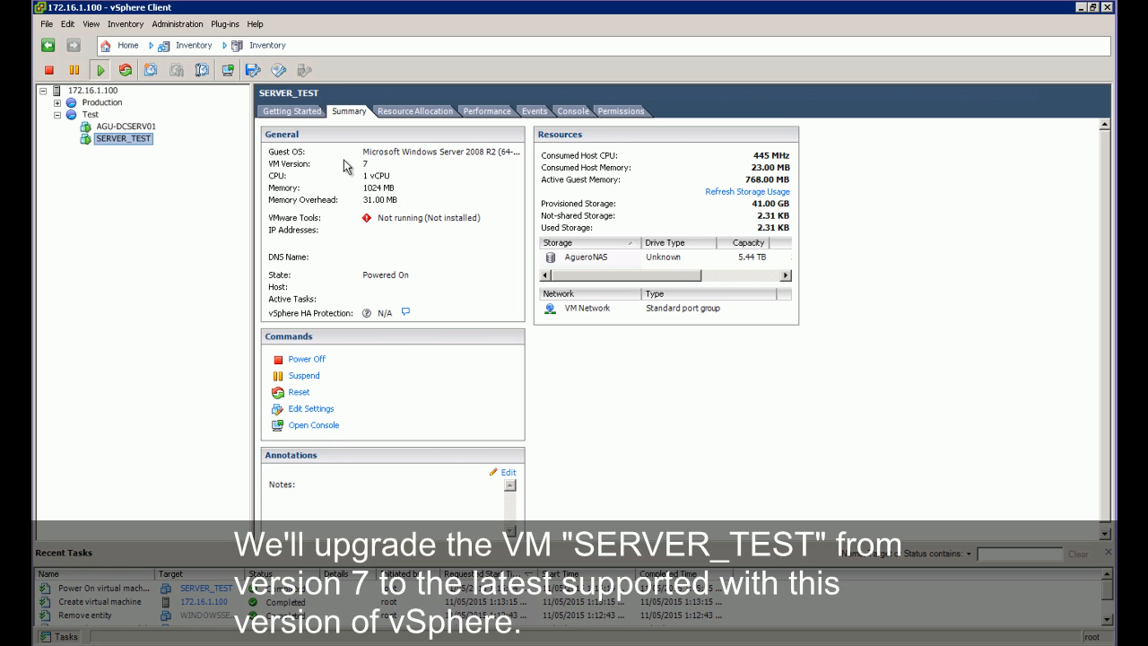
click(290, 111)
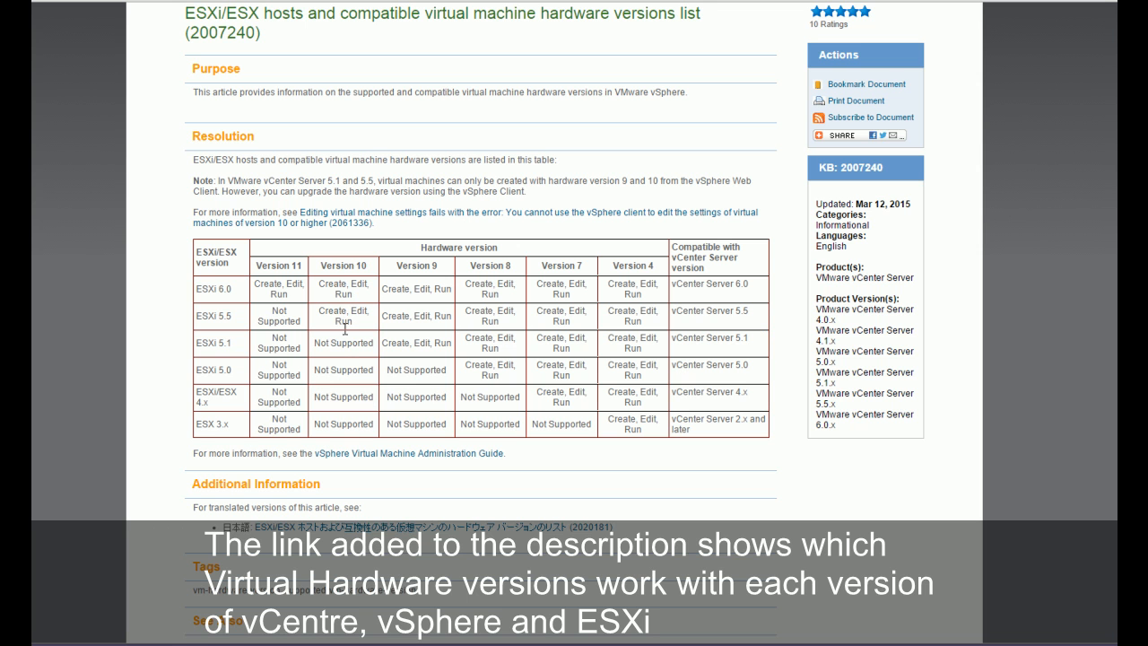
mouse_move(234, 315)
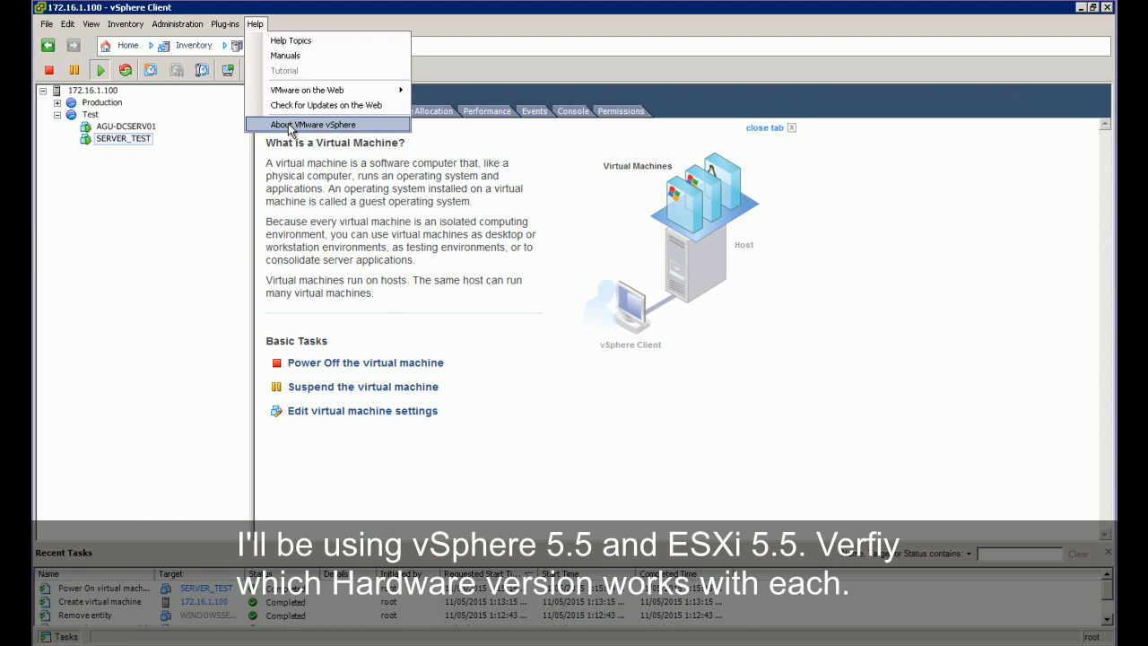
- Check vSphere's About details show 5.5.0 and highlight the ESXi 5.5 / vCenter 5.5 row supporting version 10
click(314, 126)
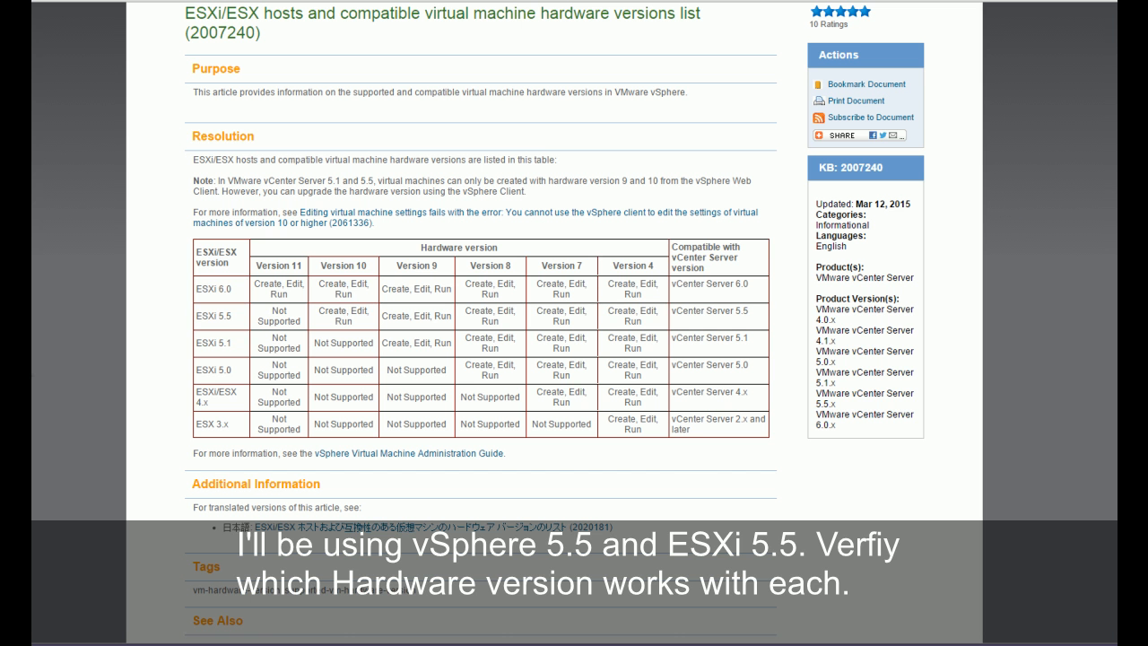
double_click(206, 315)
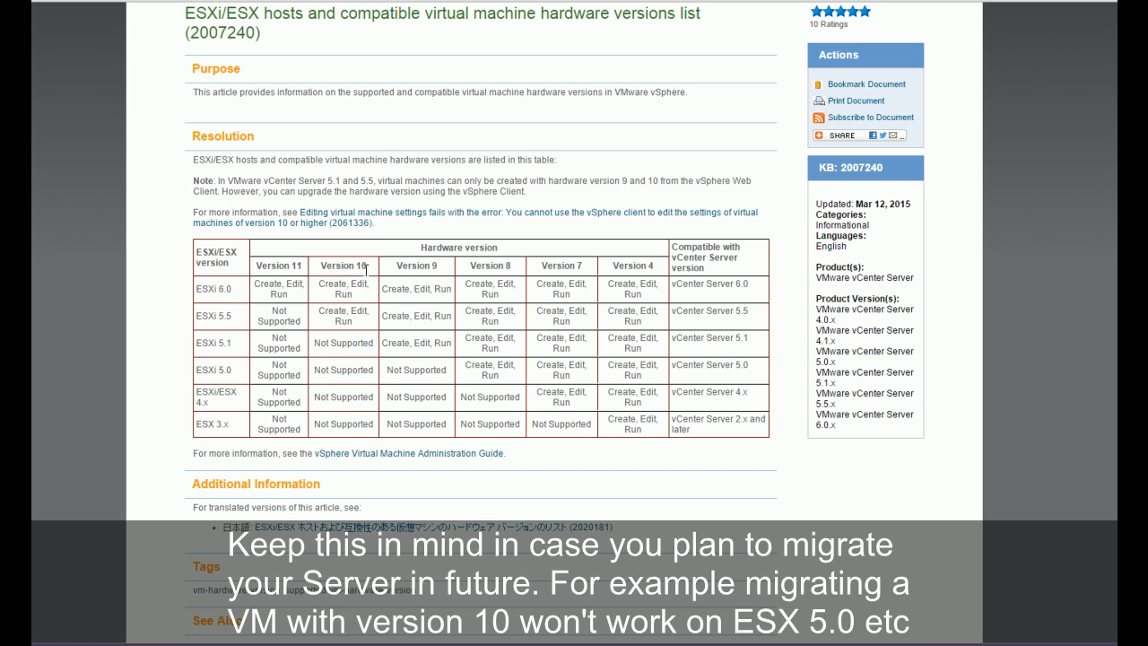
double_click(343, 315)
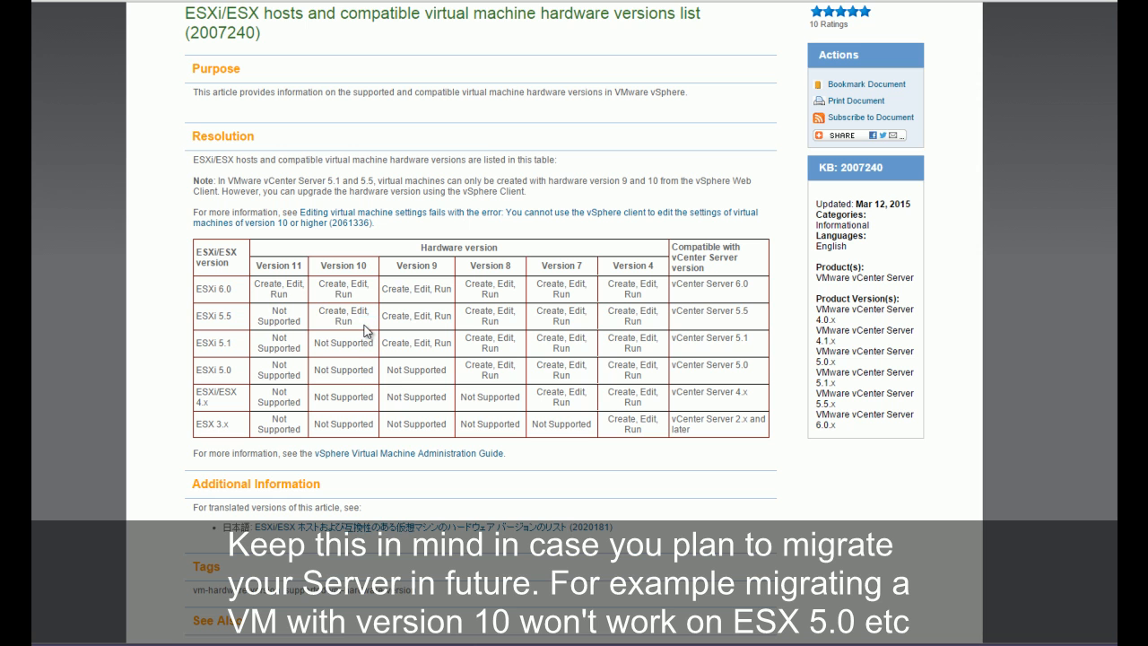
double_click(710, 312)
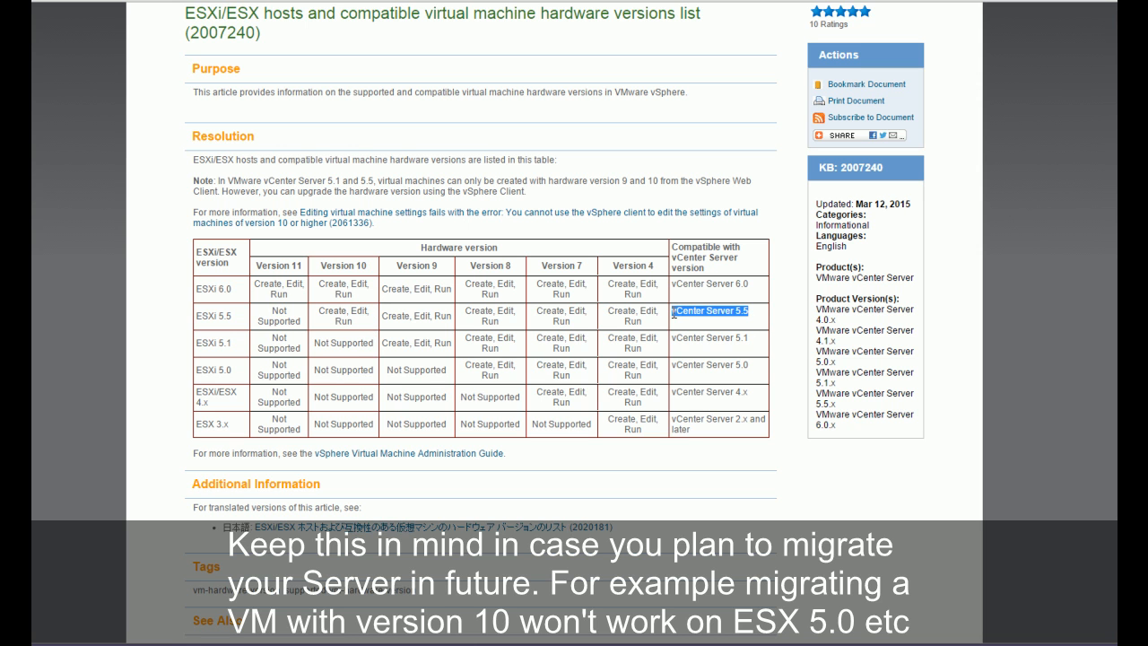
mouse_move(530, 319)
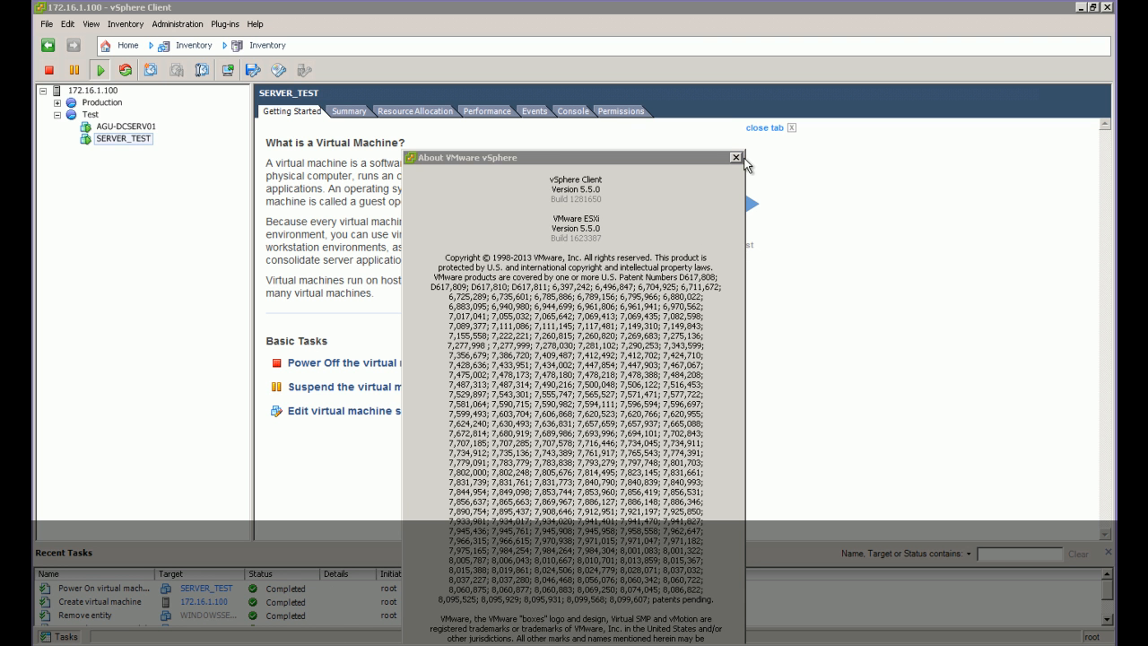
- Power off SERVER_TEST via Power > Power Off and confirm the shutdown
click(735, 158)
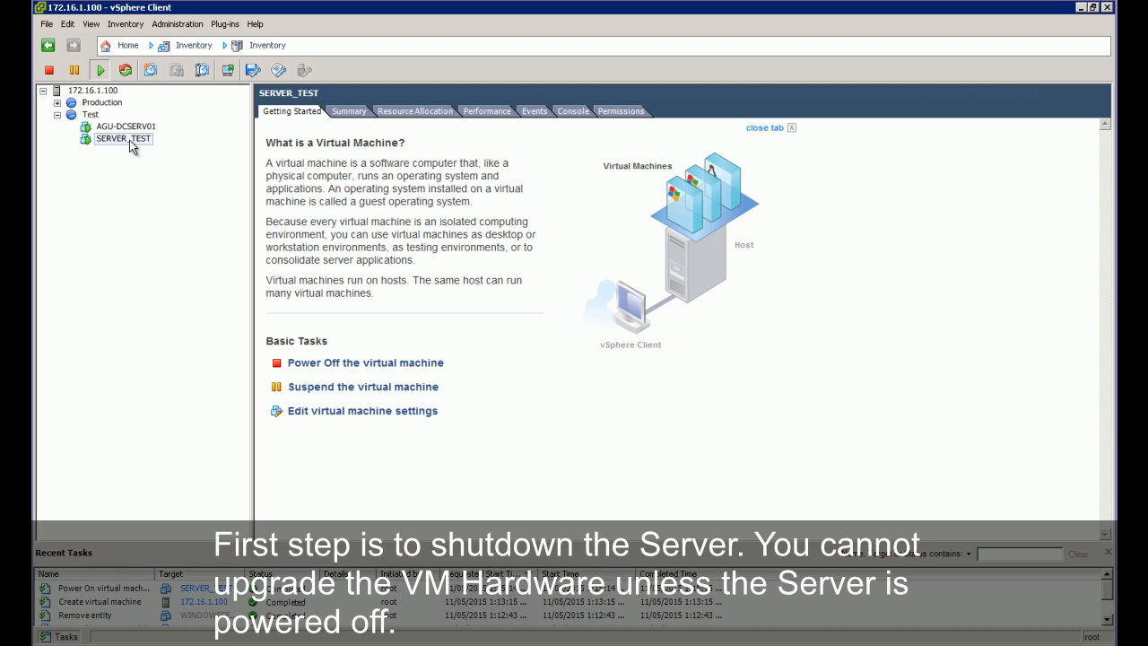
click(111, 140)
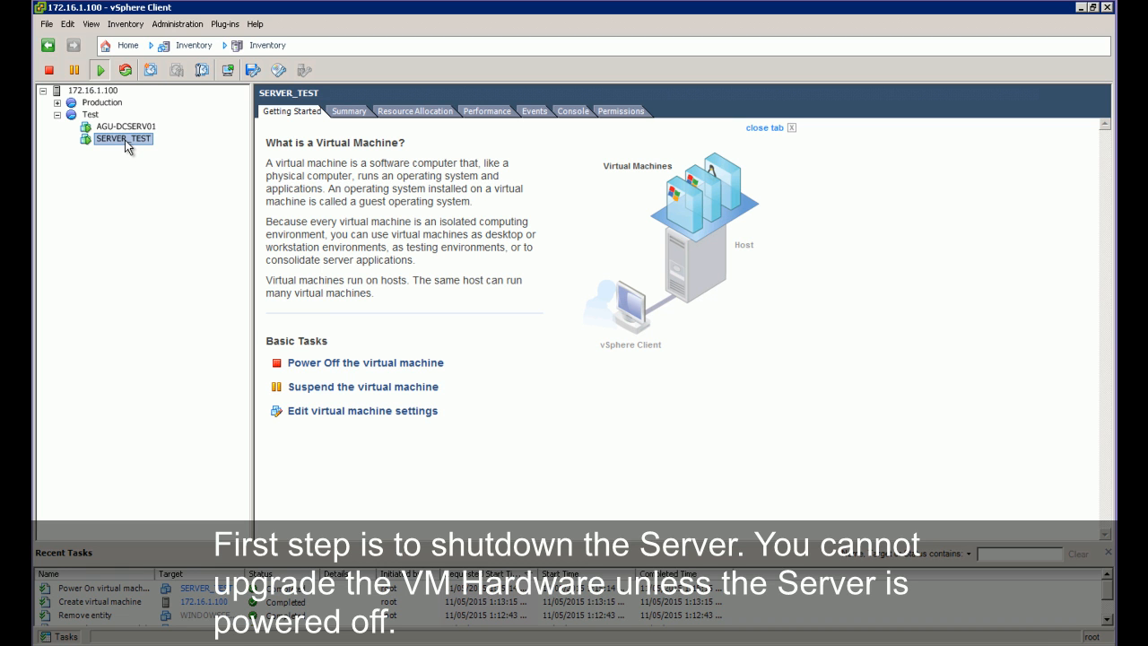
right_click(118, 140)
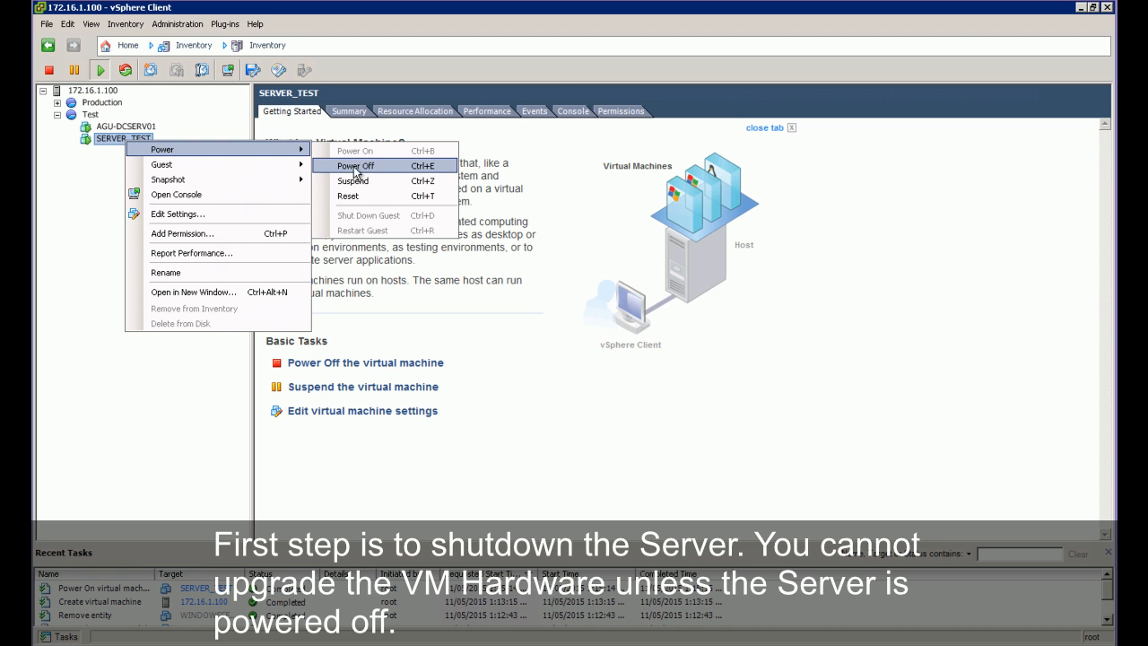
click(355, 165)
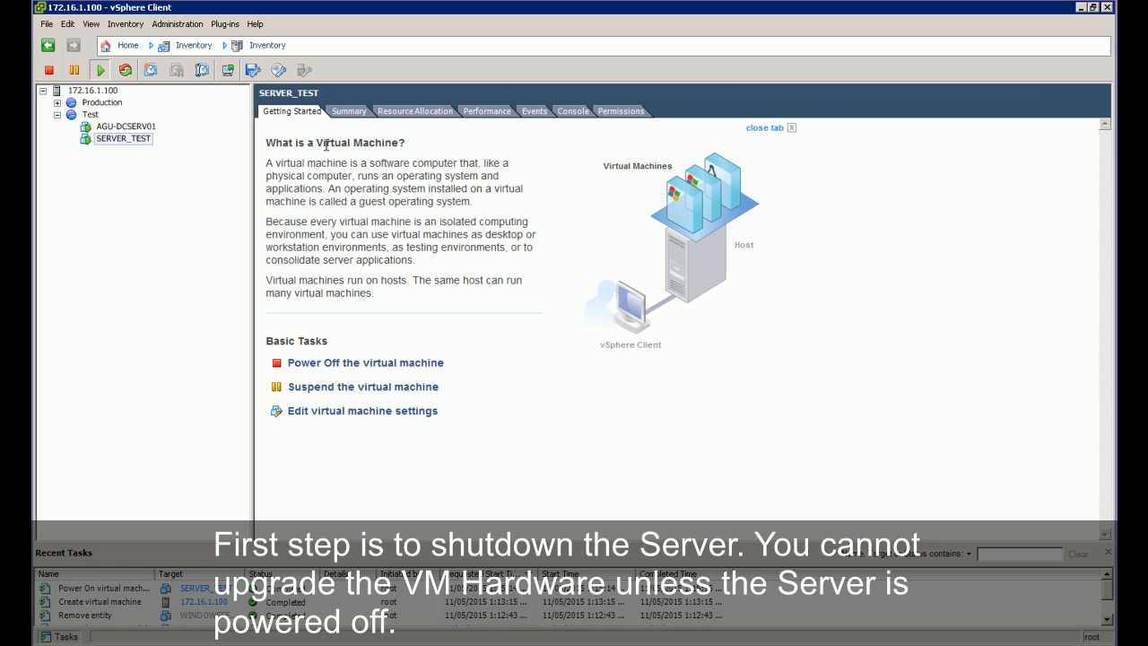
click(366, 362)
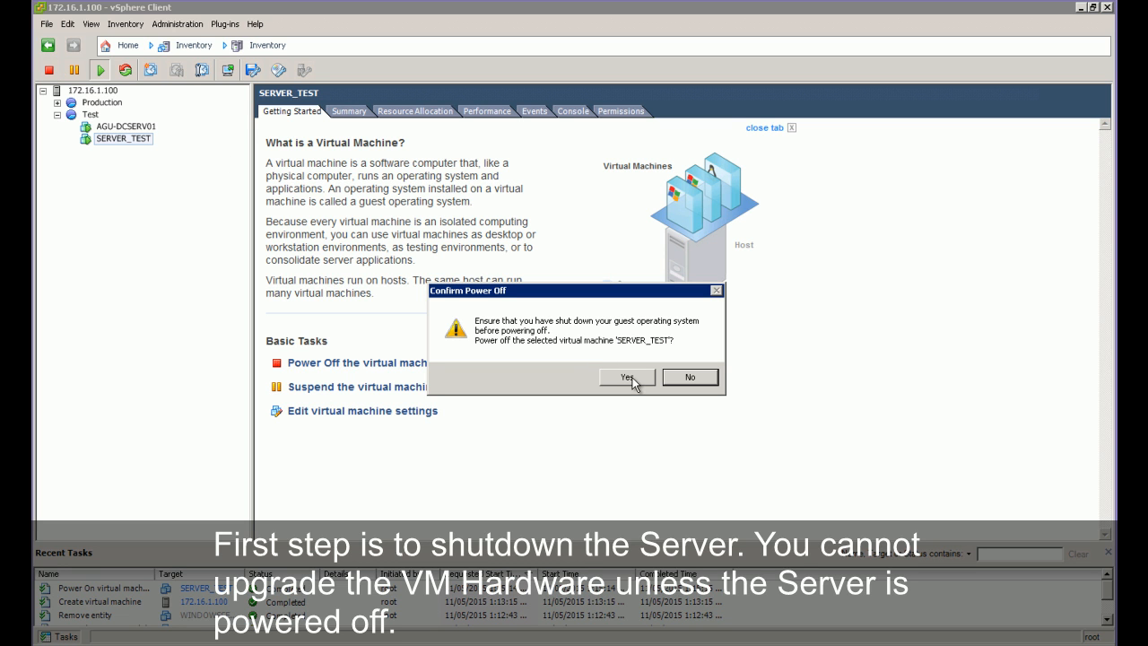
click(628, 376)
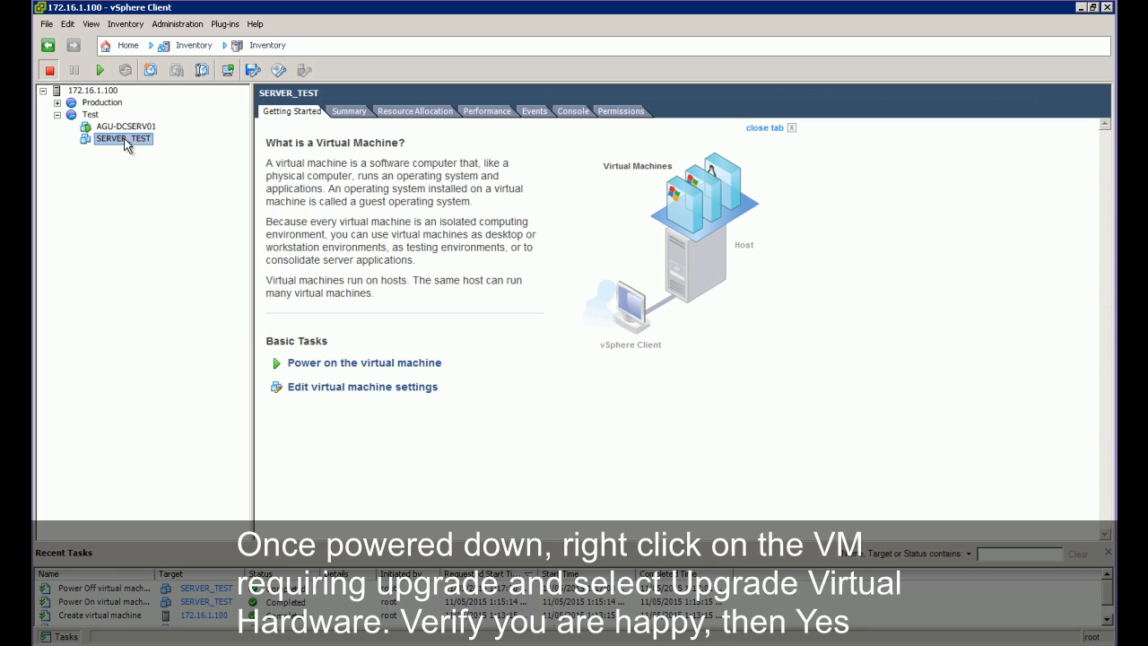
- Run Upgrade Virtual Hardware on SERVER_TEST and confirm the upgrade to version 10
right_click(115, 140)
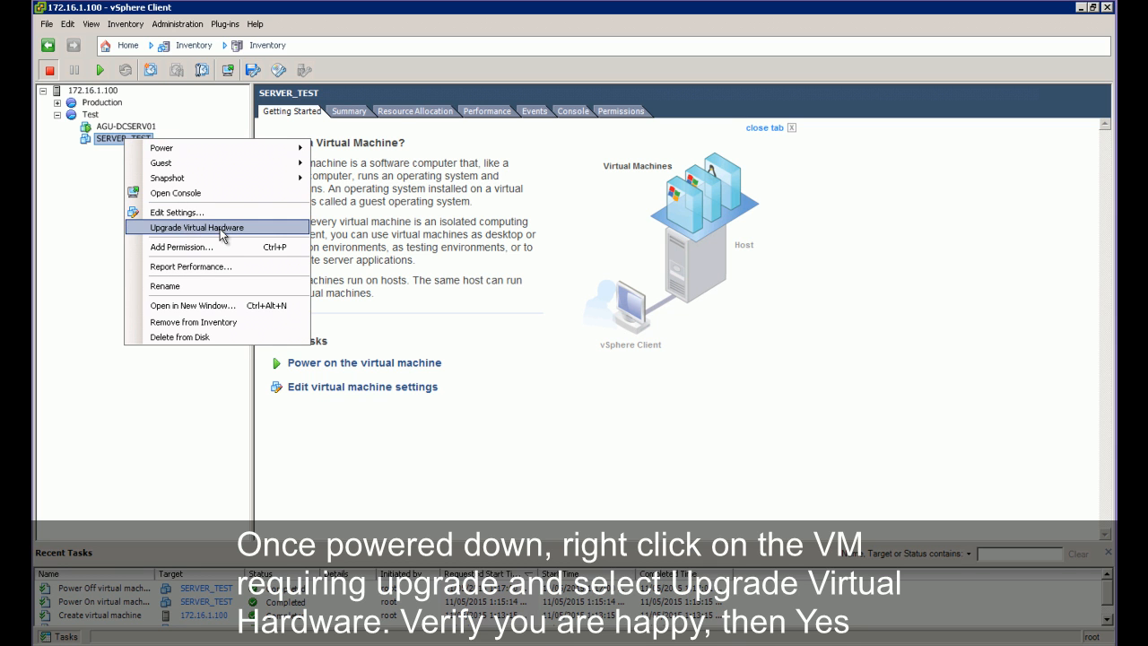
click(195, 226)
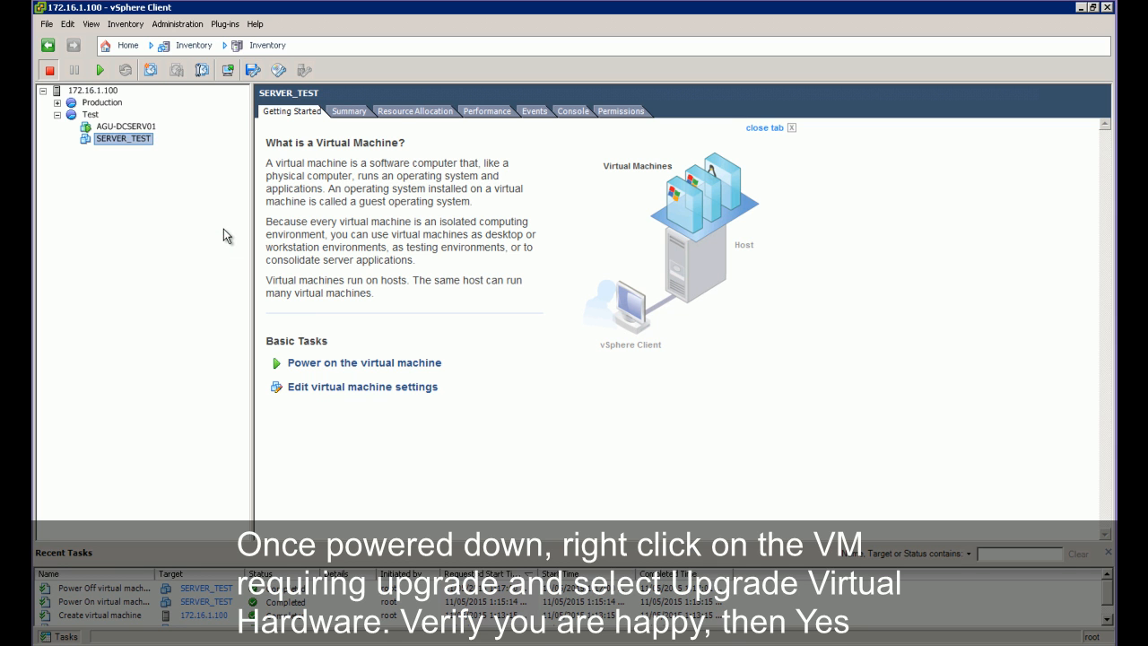
click(124, 148)
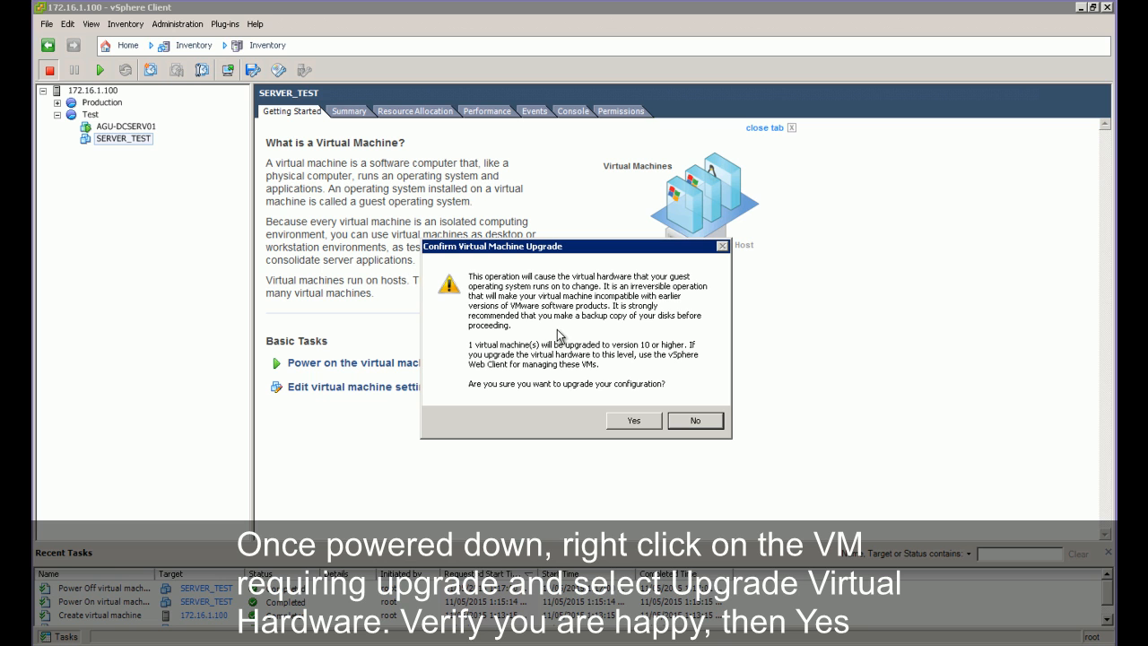
mouse_move(679, 353)
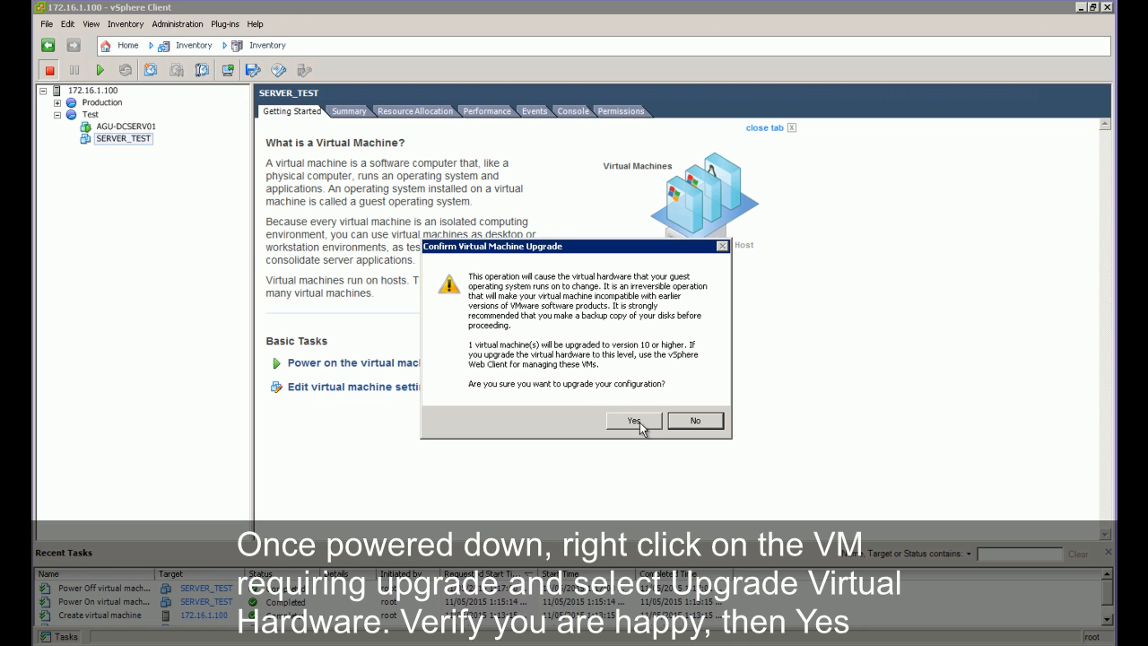
click(635, 420)
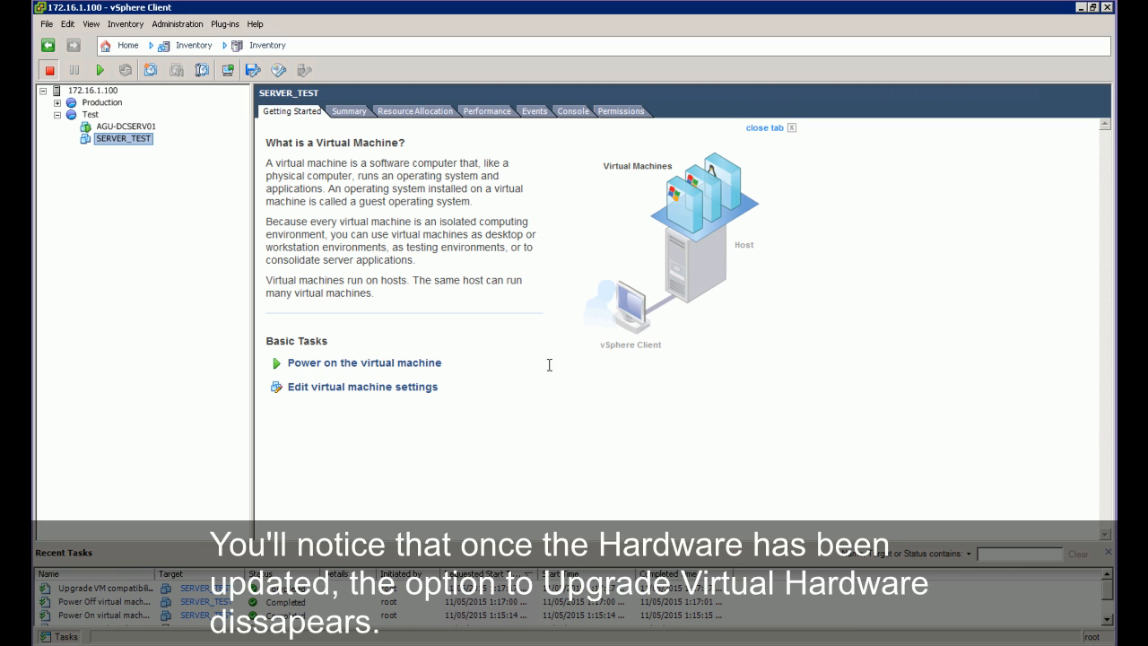
- Verify SERVER_TEST now reports vmx-10 while AGU-DCSERV01 stays at version 8
right_click(104, 140)
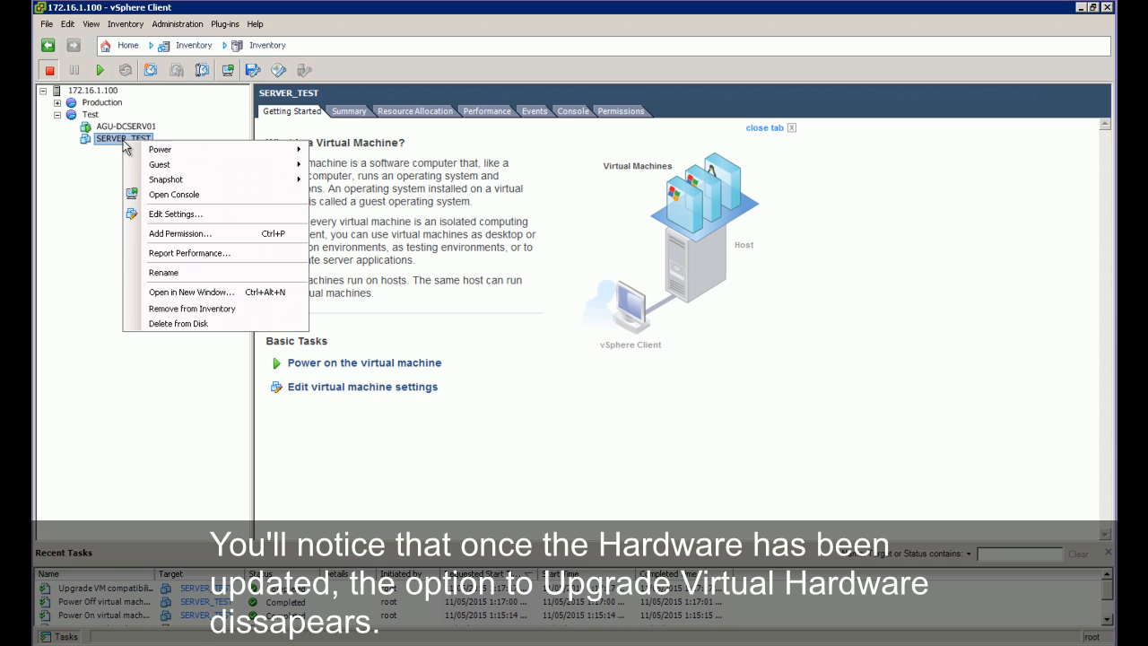
mouse_move(176, 213)
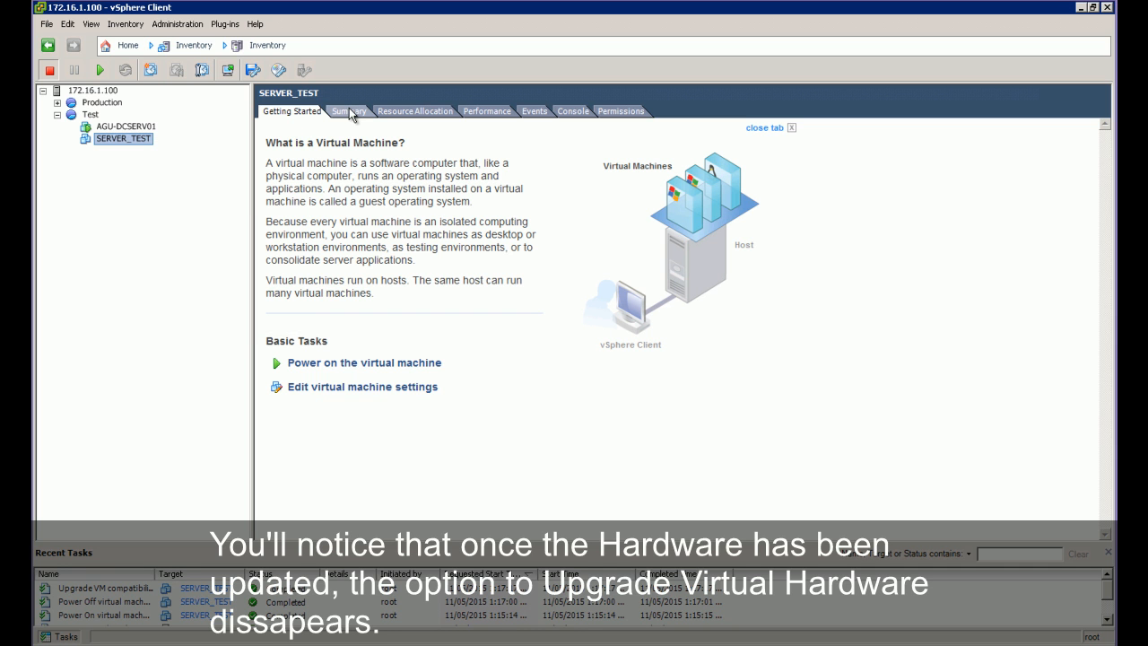
click(348, 112)
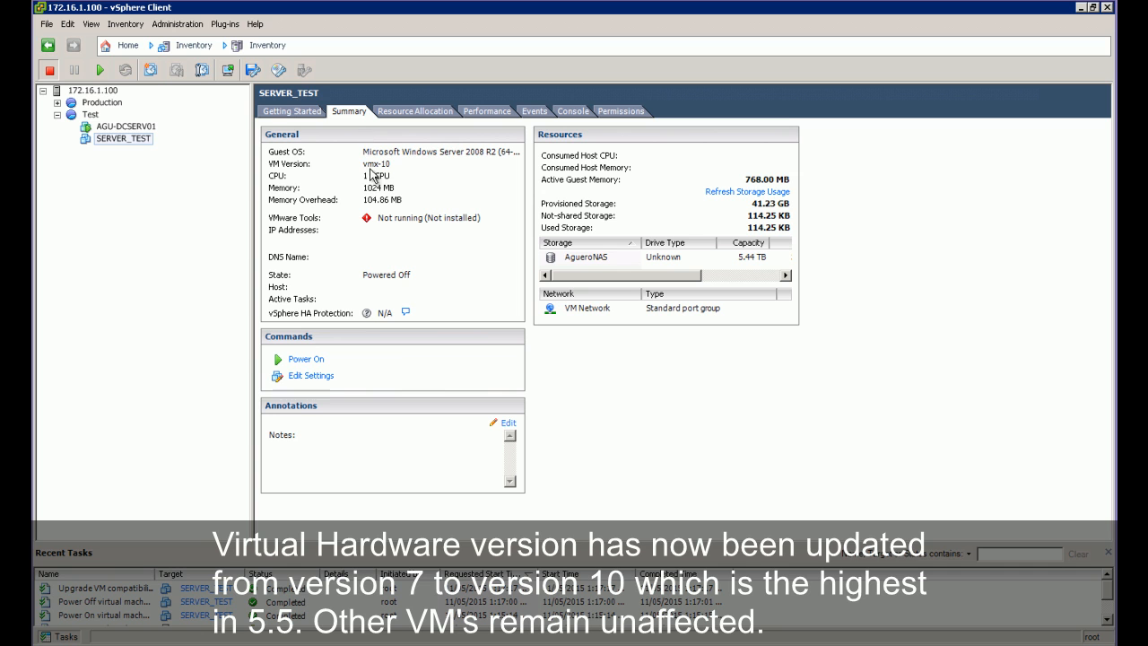
mouse_move(384, 174)
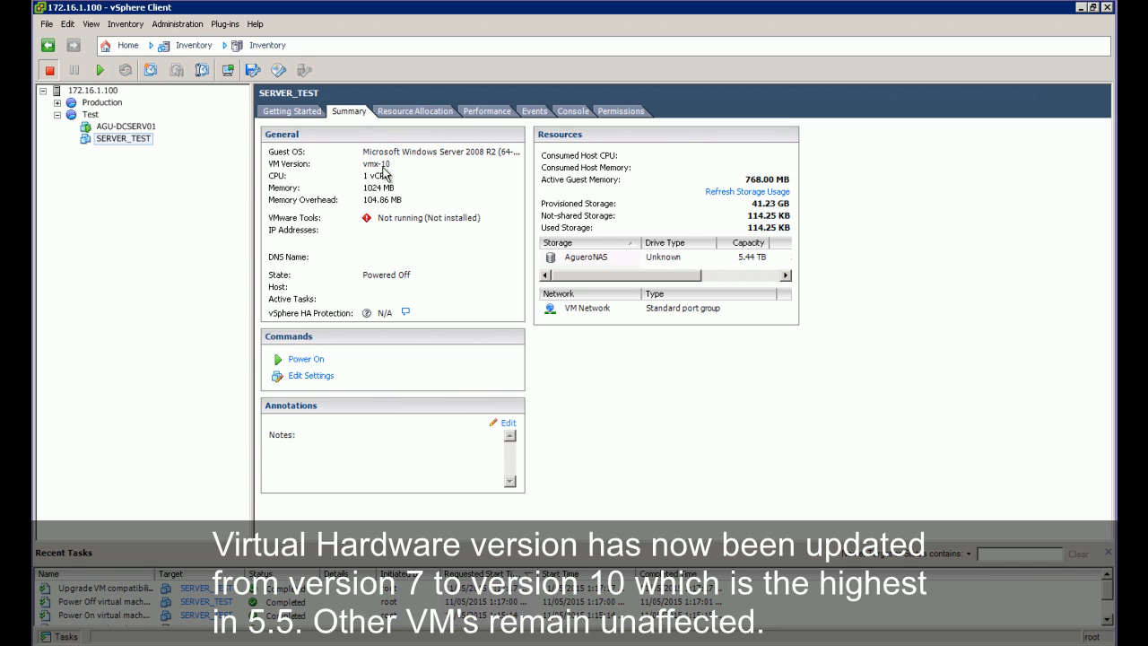
click(126, 126)
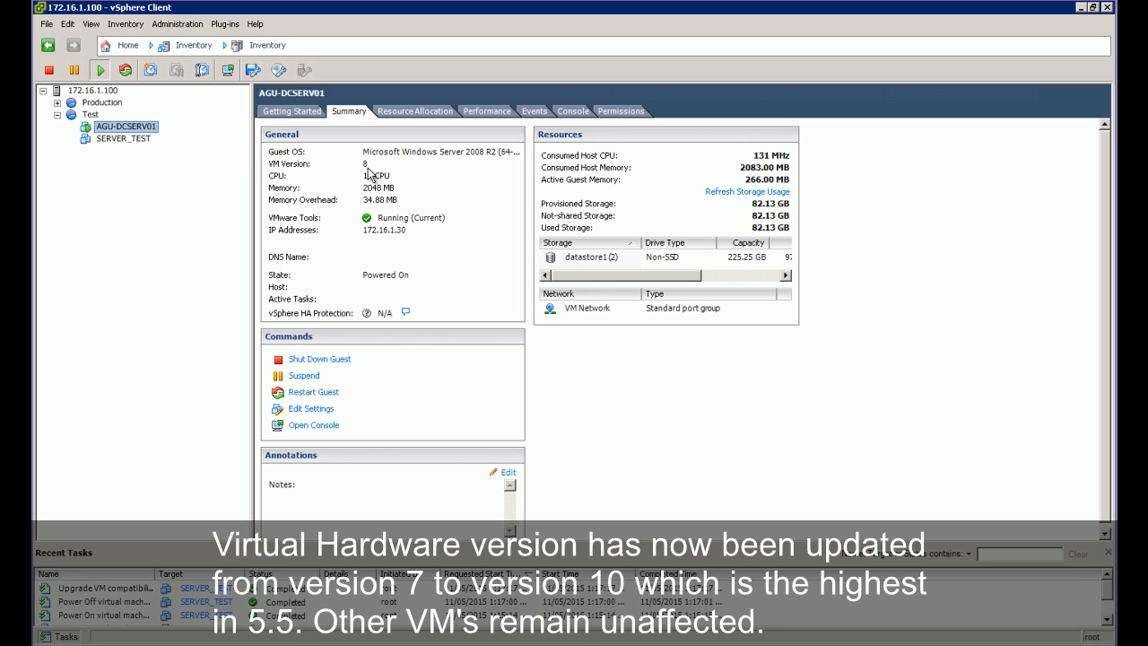
click(115, 138)
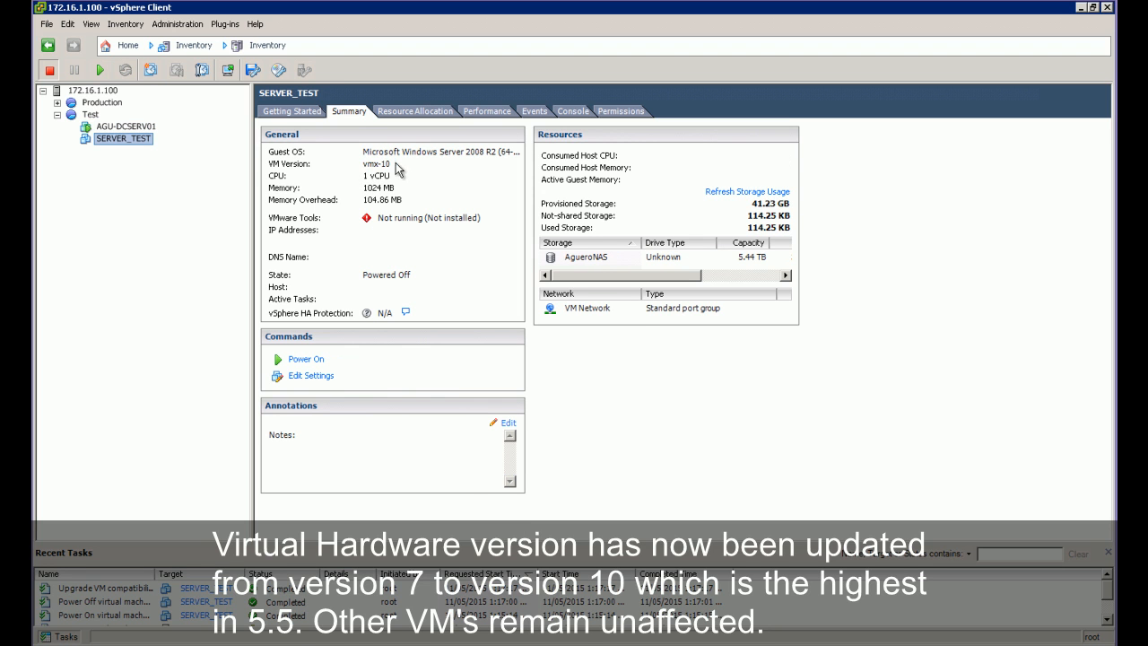